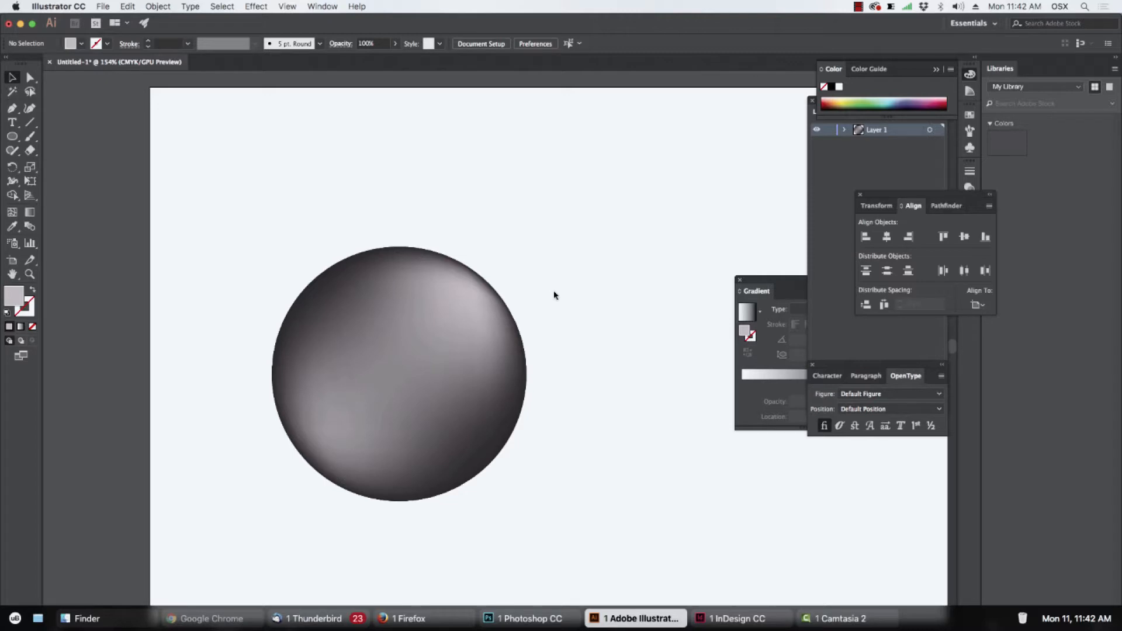
- Inspect the gradient-mesh sphere by selecting it and picking individual mesh points
left_click(436, 335)
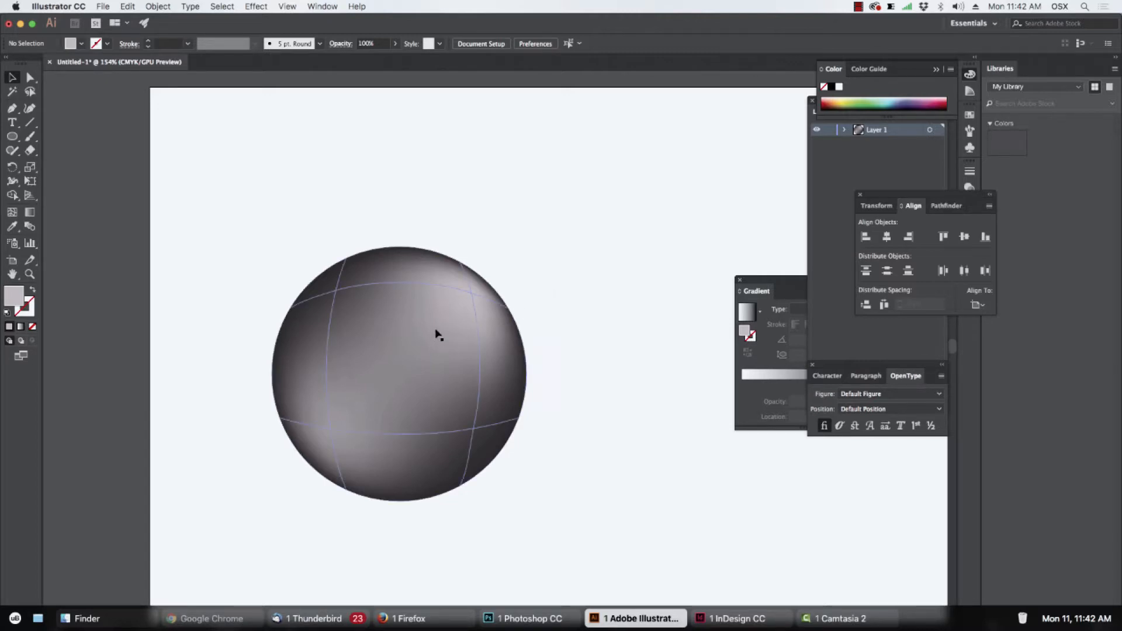
left_click(569, 199)
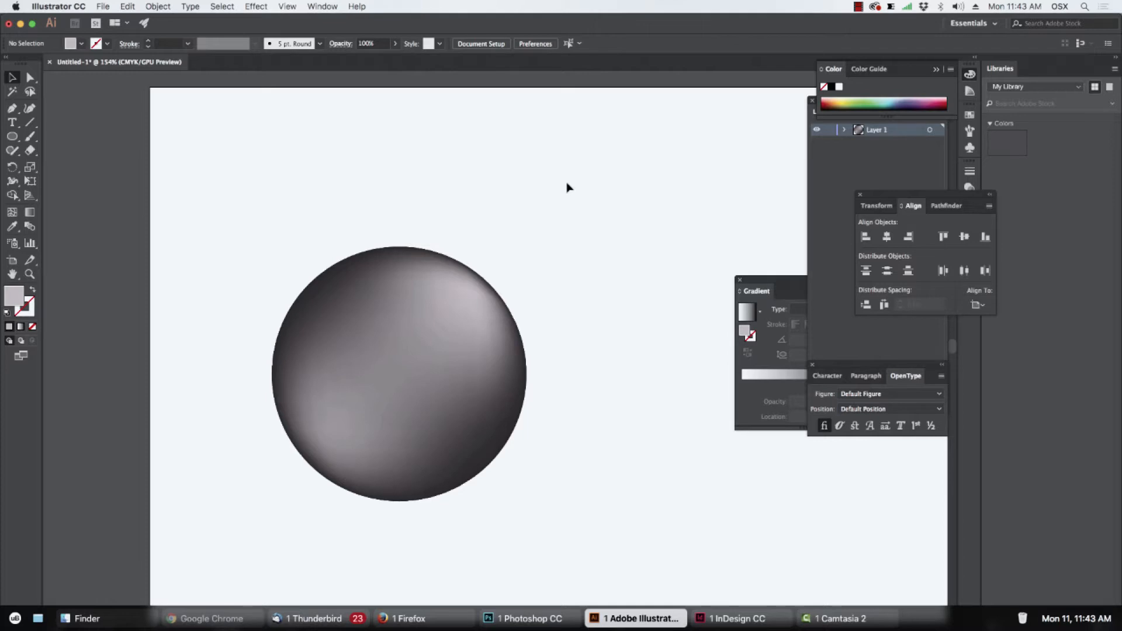
mouse_move(563, 172)
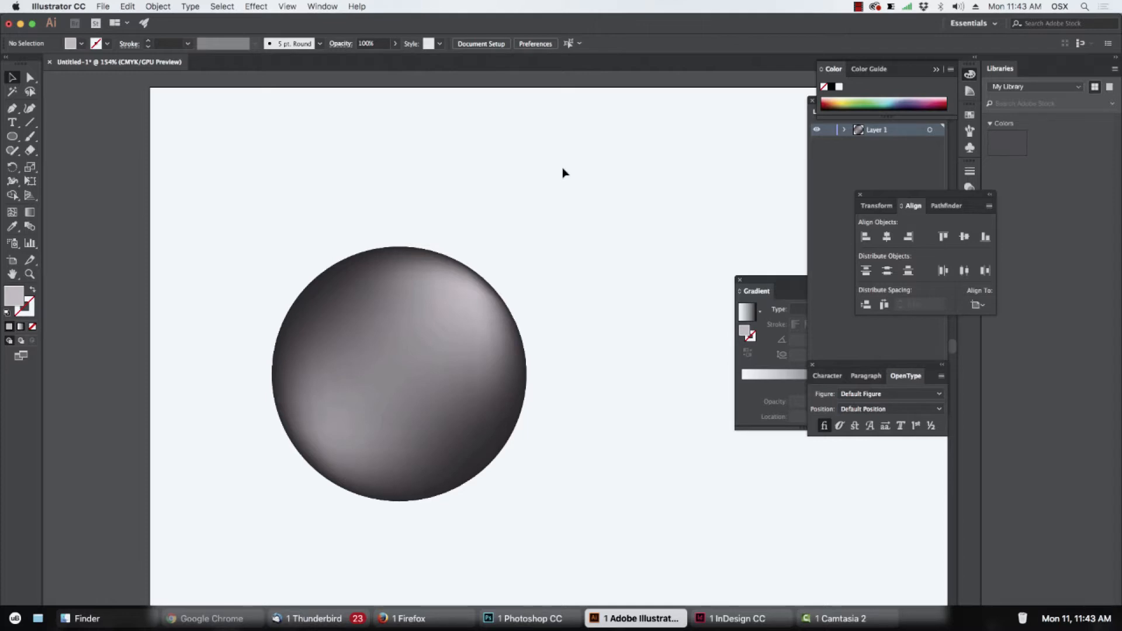
mouse_move(159, 259)
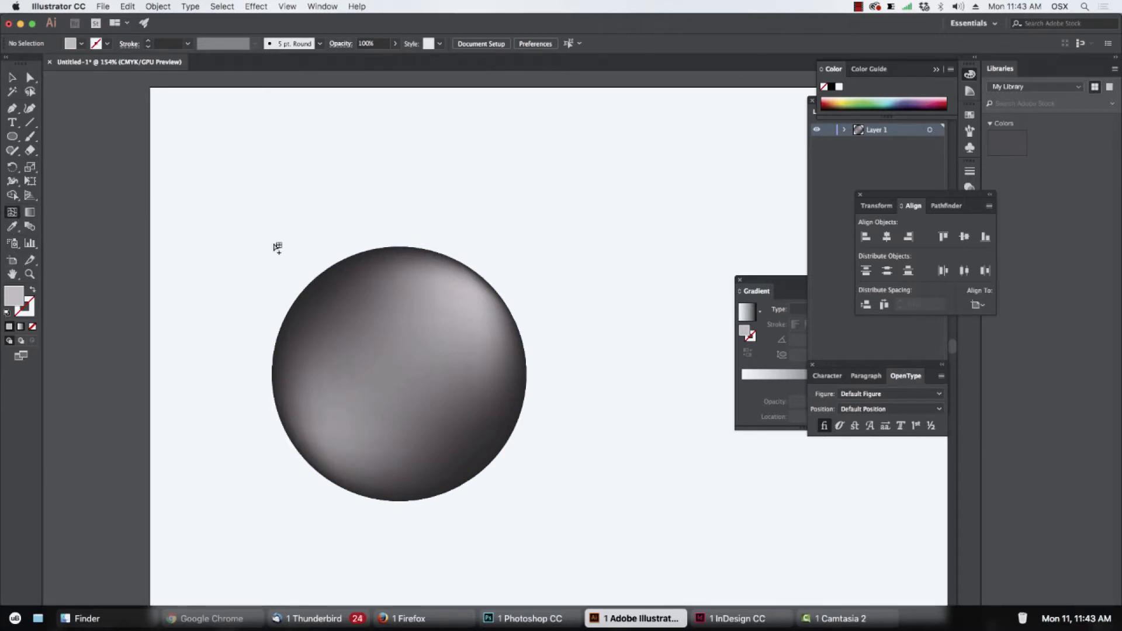
left_click(422, 301)
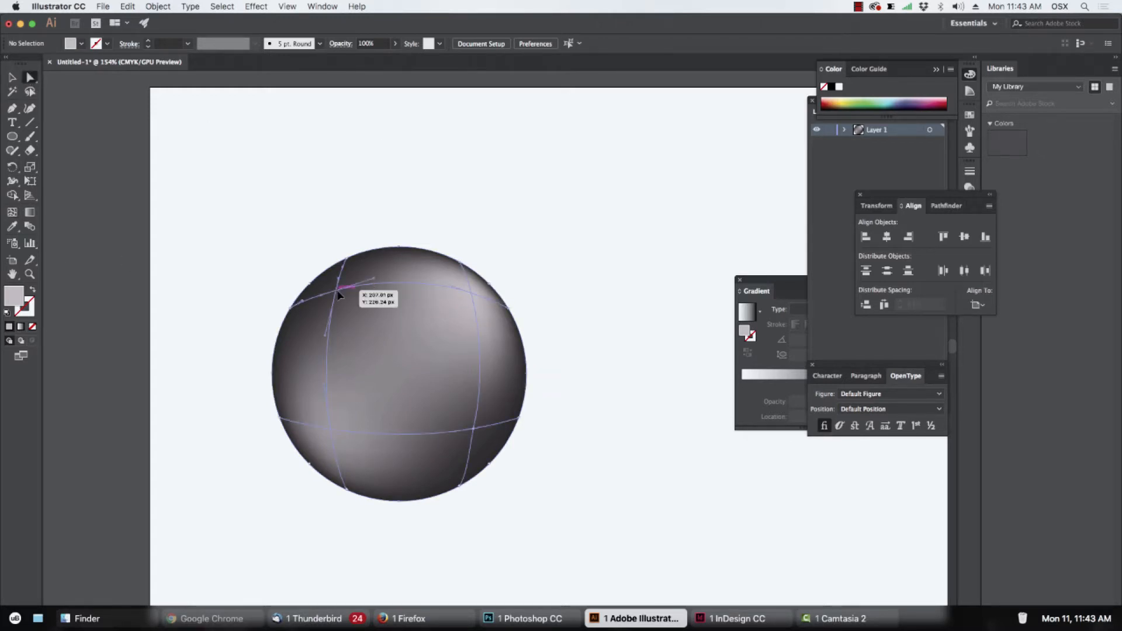
left_click(339, 292)
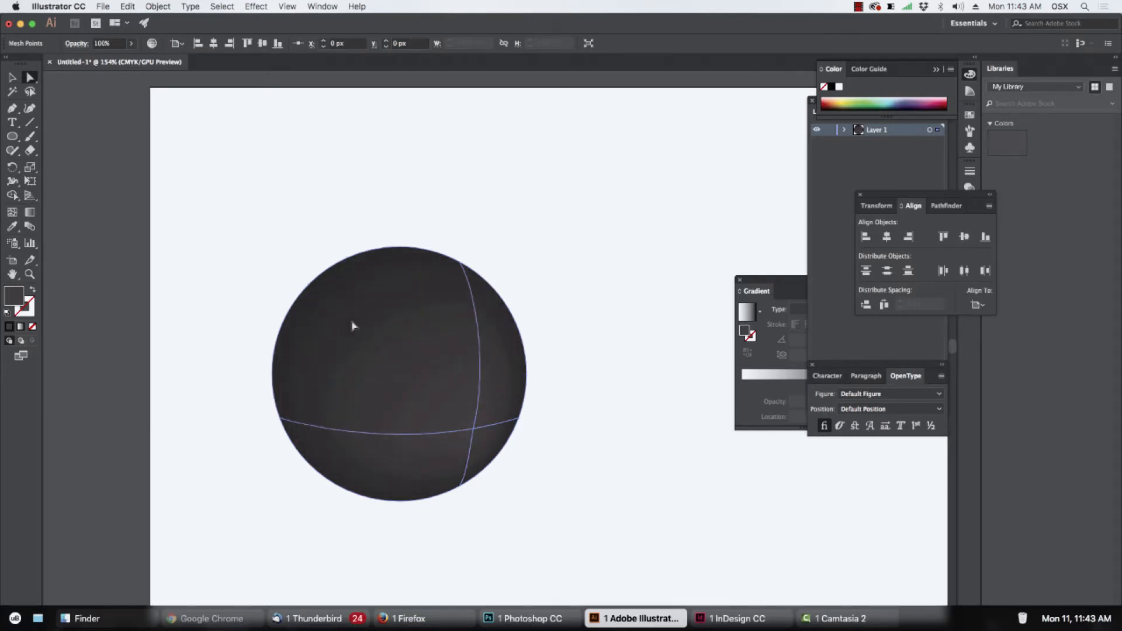
mouse_move(393, 388)
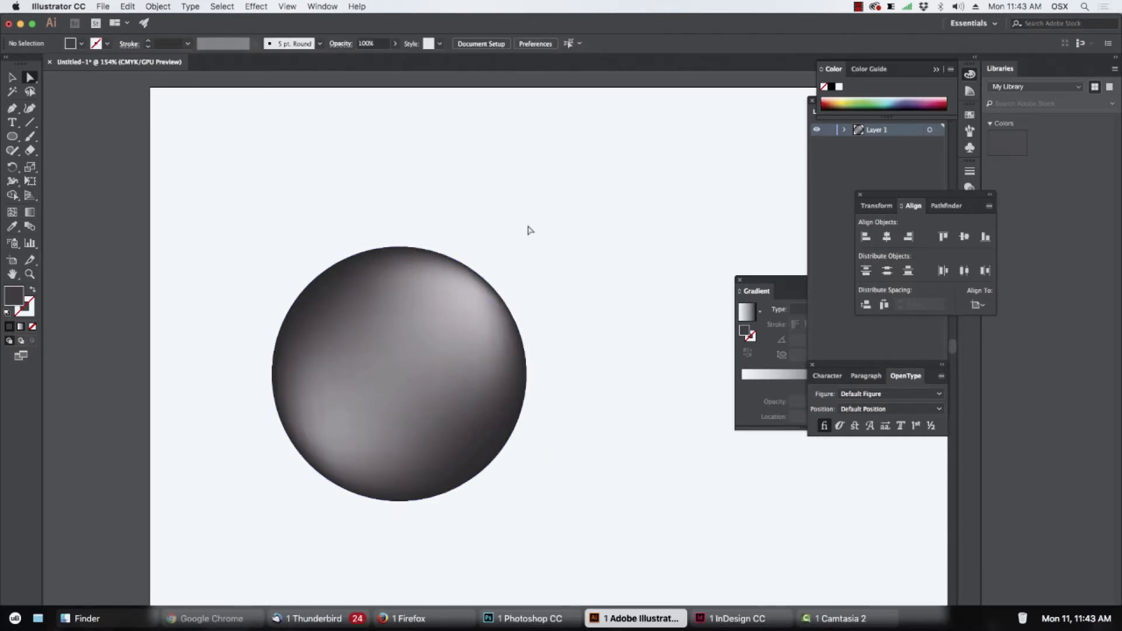
mouse_move(319, 256)
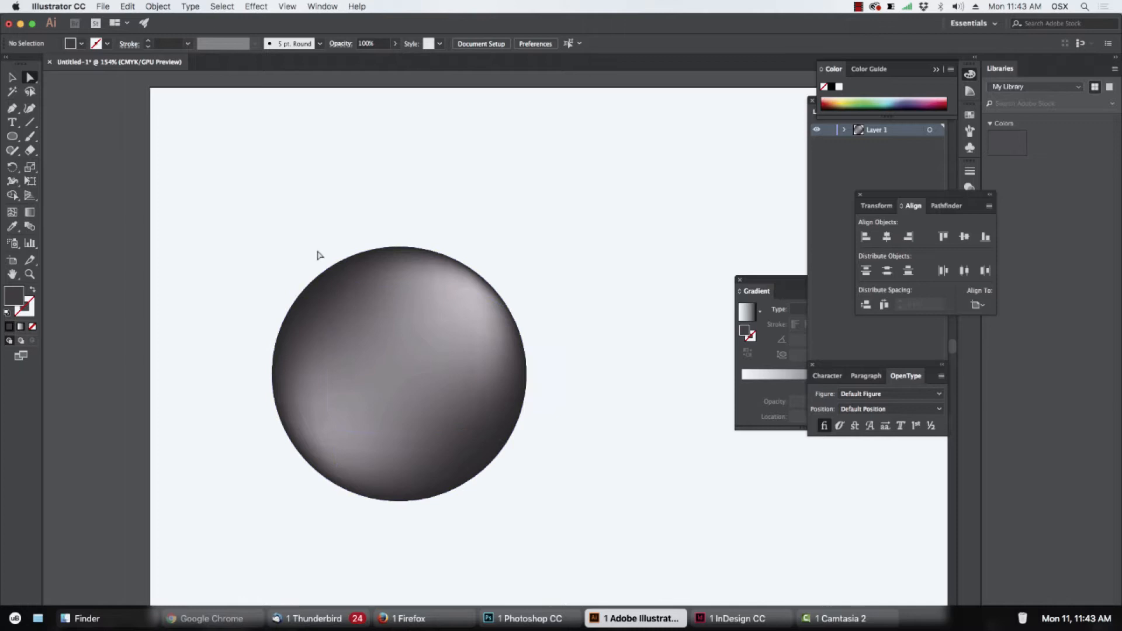
mouse_move(482, 518)
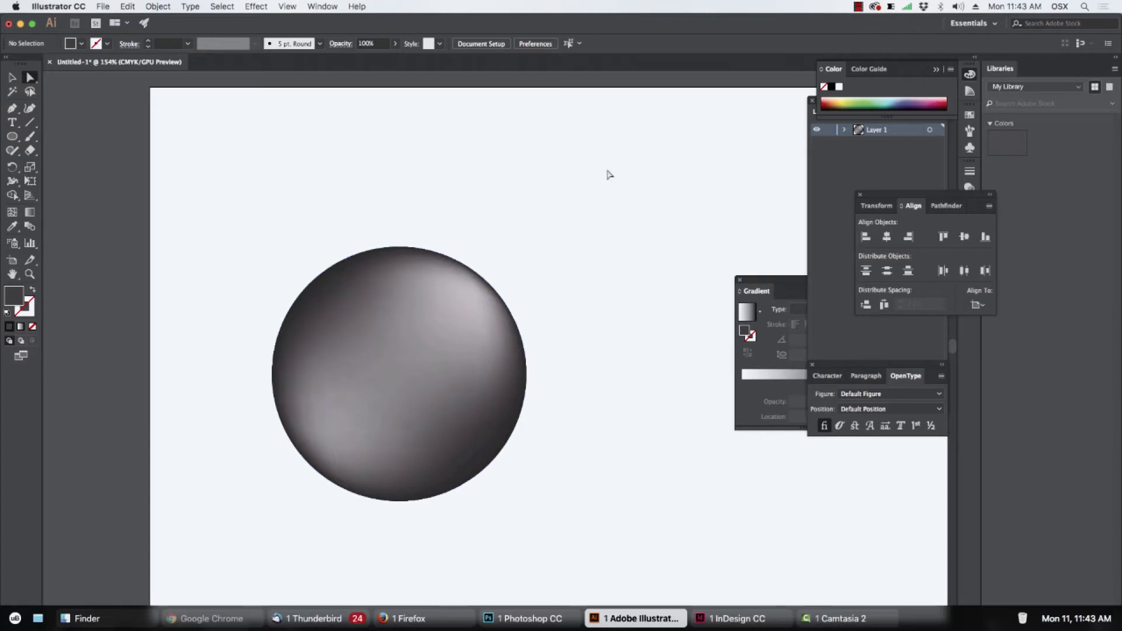
mouse_move(704, 291)
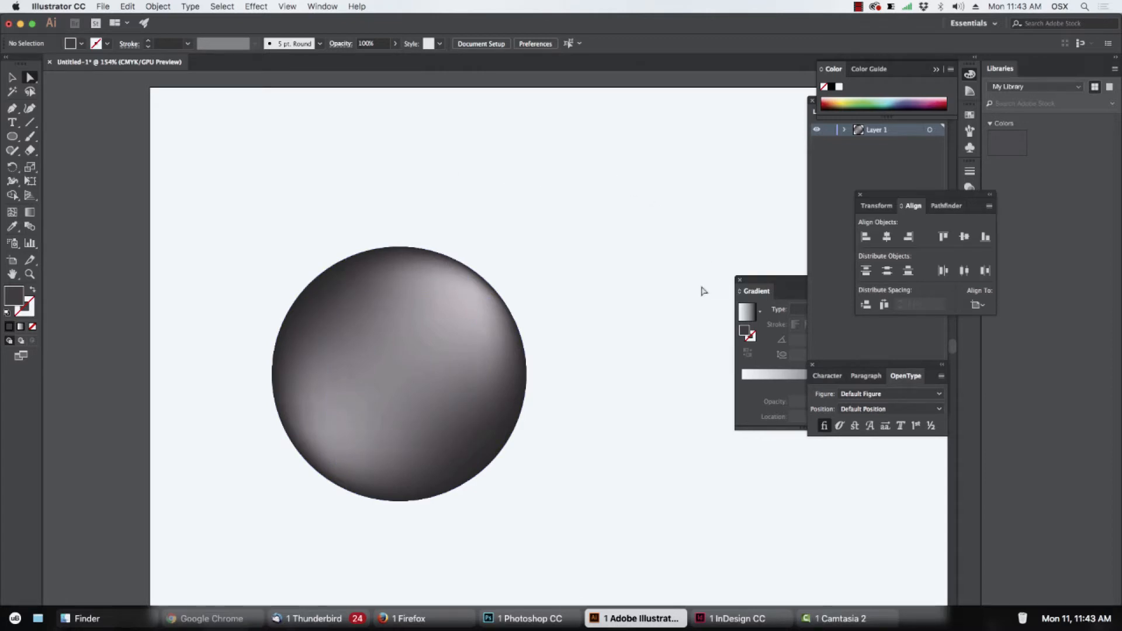
mouse_move(642, 298)
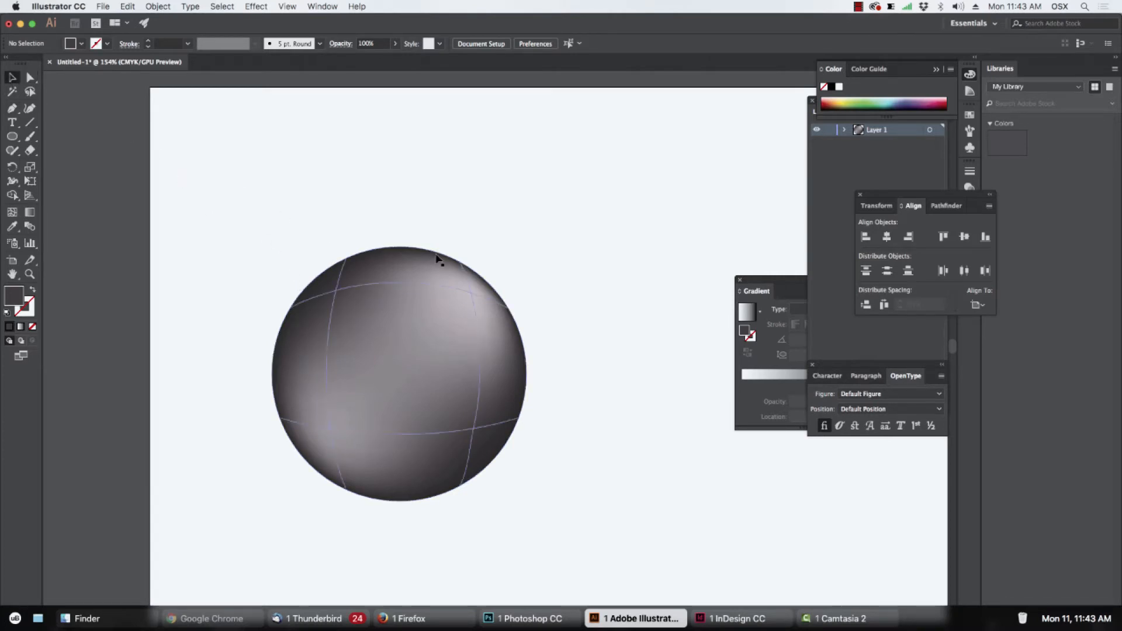
mouse_move(476, 297)
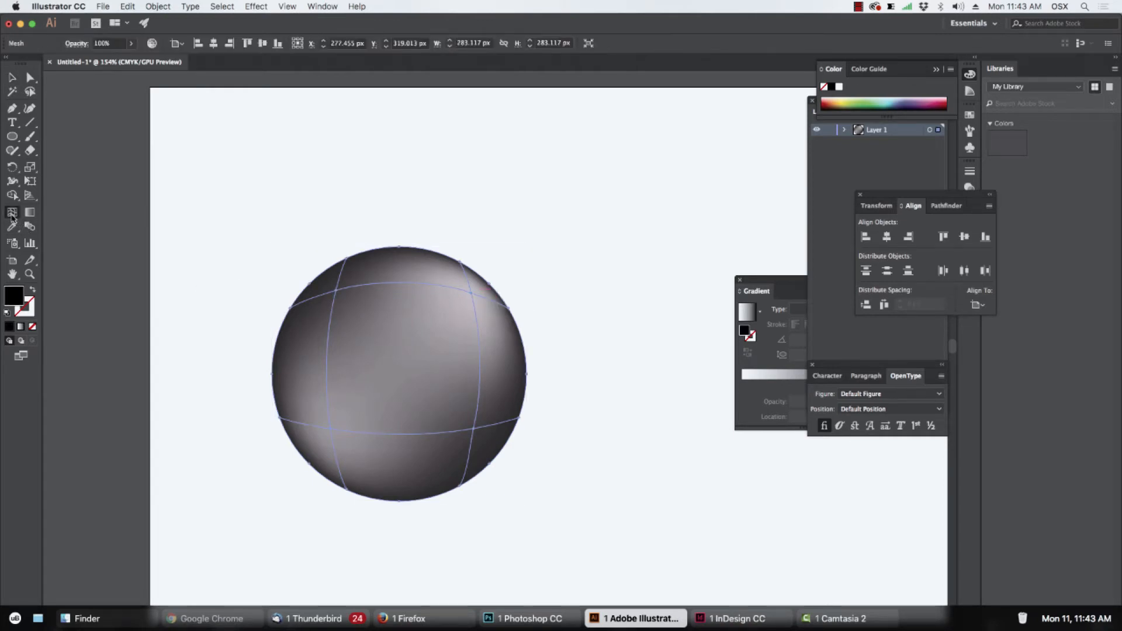
mouse_move(11, 244)
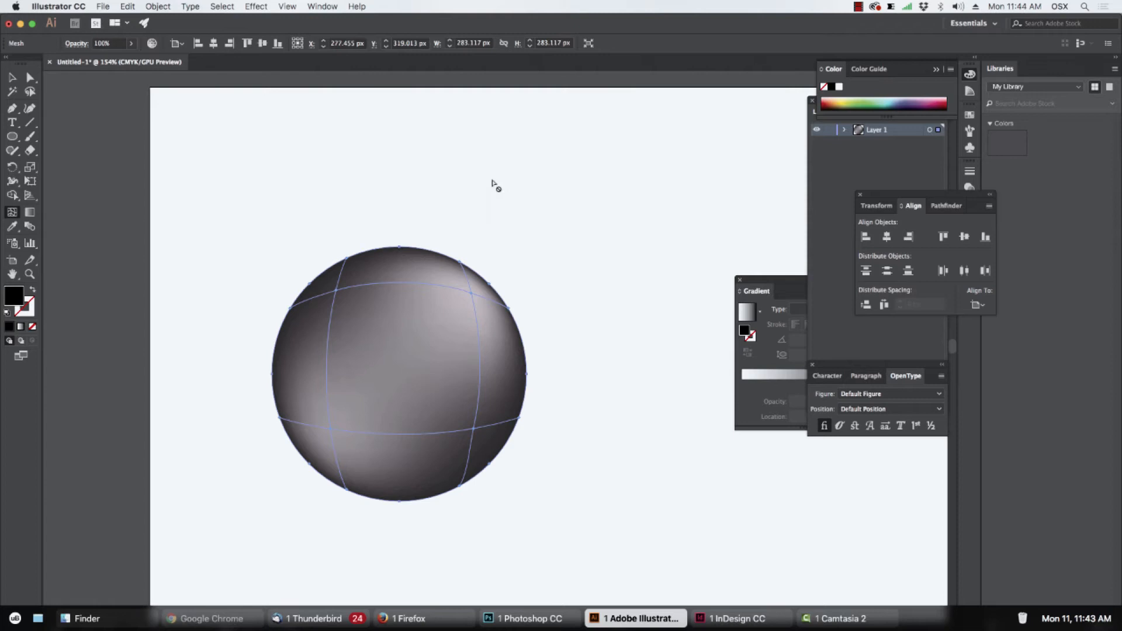
mouse_move(297, 248)
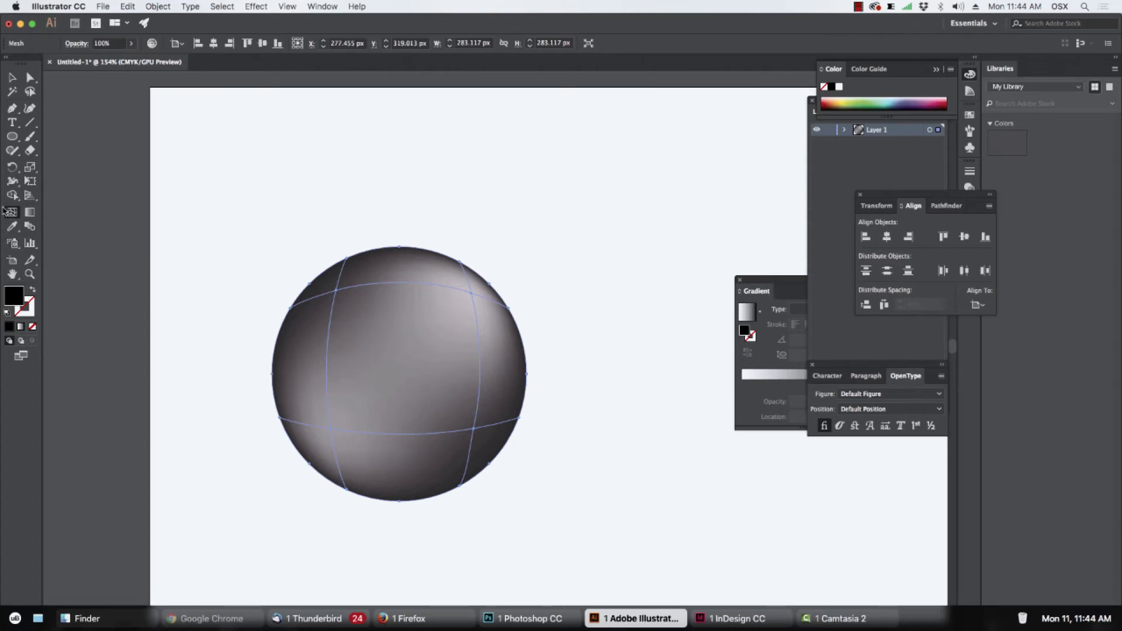
- Select the whole mesh sphere and create a 0 px Offset Path copy of its outline
left_click(12, 77)
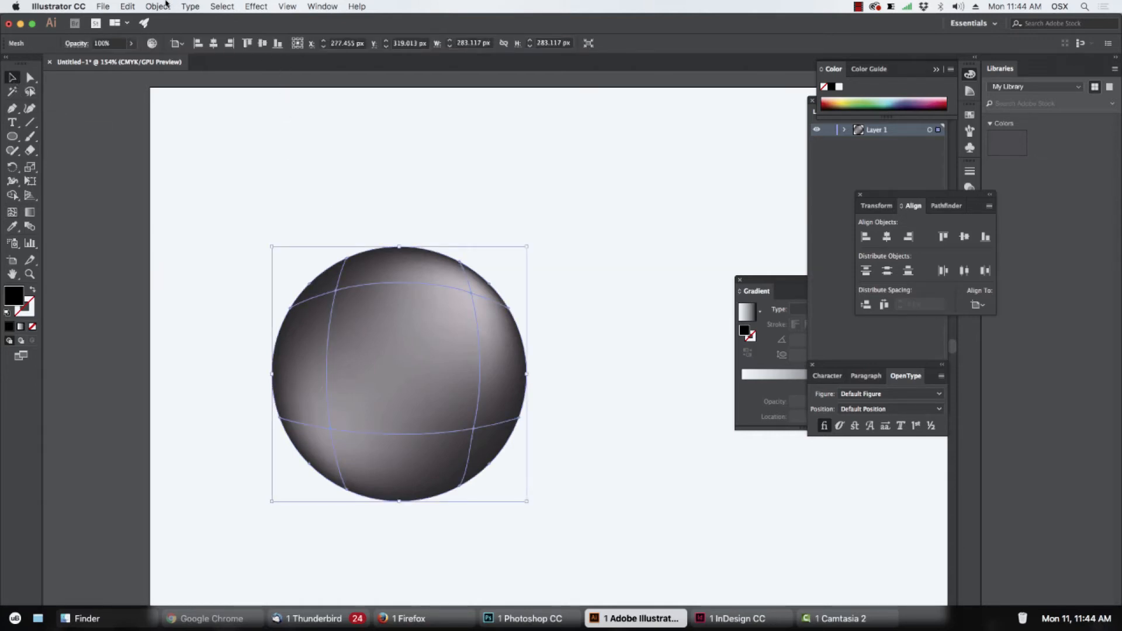
left_click(158, 6)
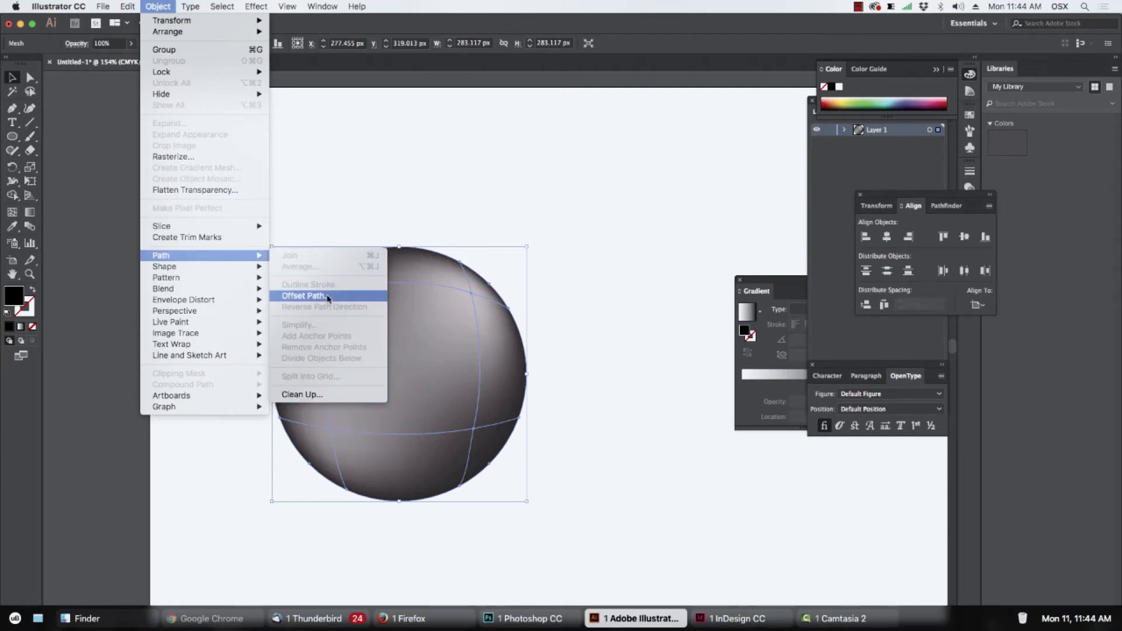
left_click(304, 295)
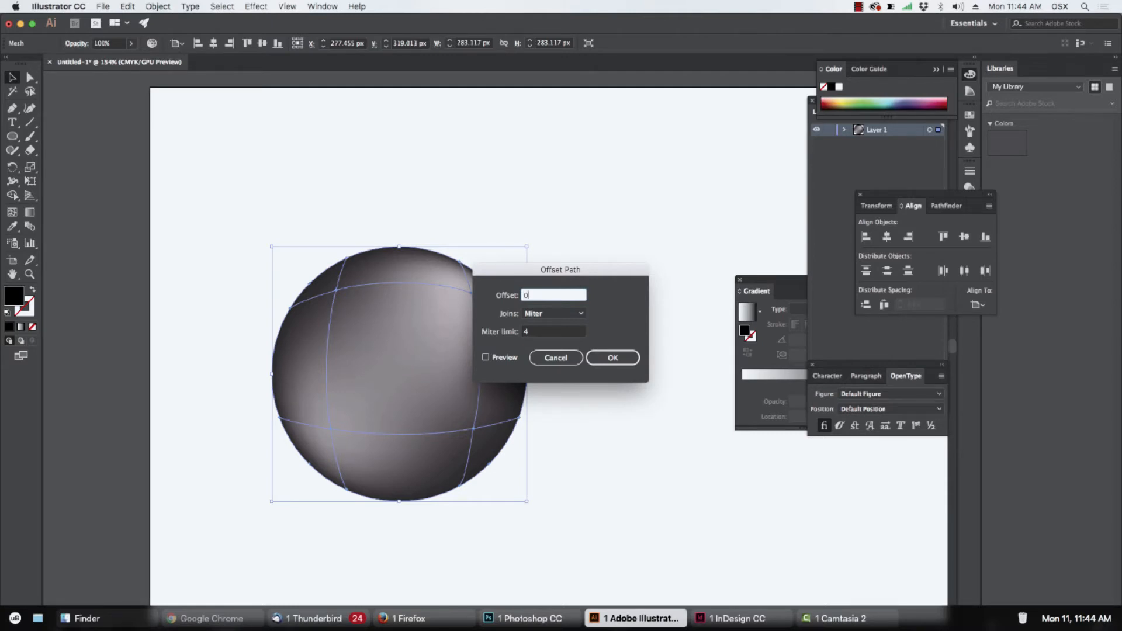
mouse_move(559, 312)
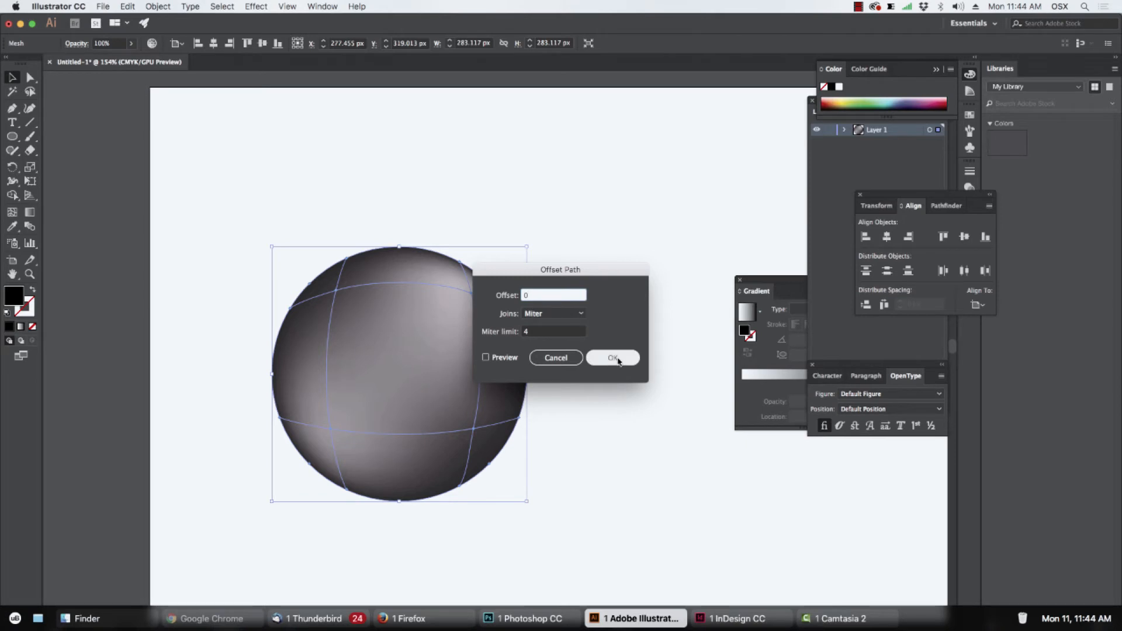
left_click(611, 358)
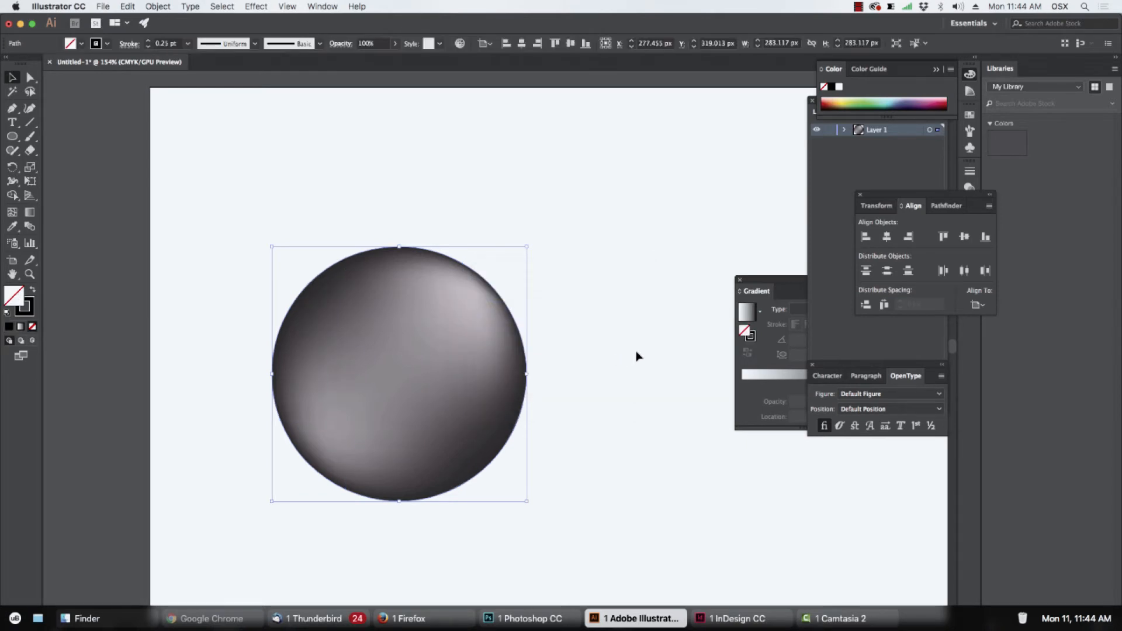
mouse_move(620, 385)
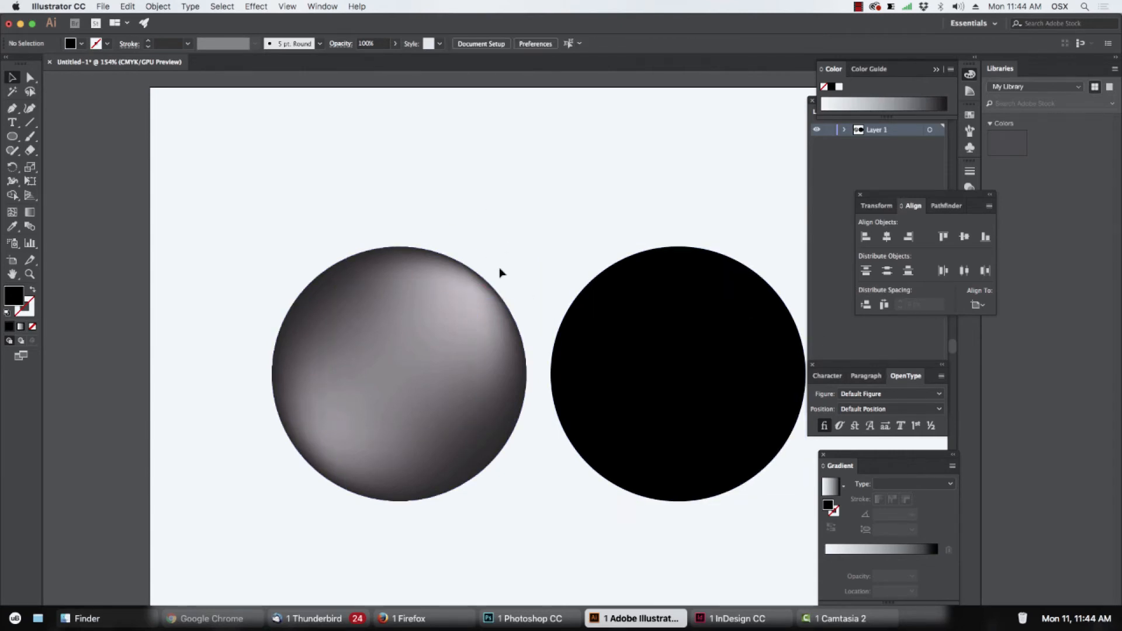
mouse_move(586, 244)
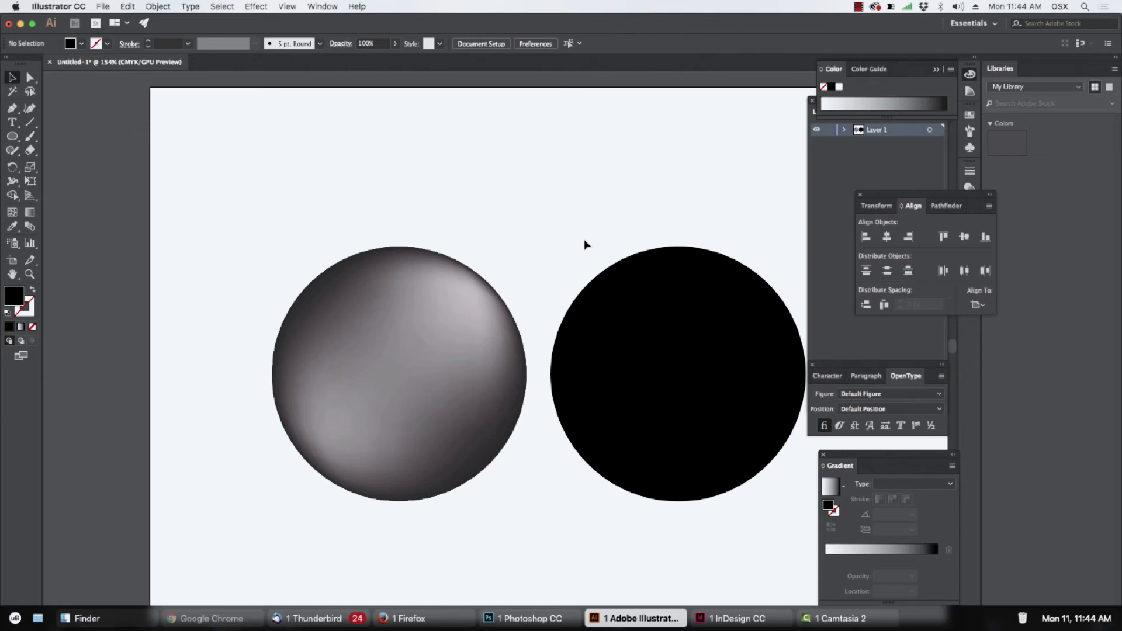
mouse_move(693, 375)
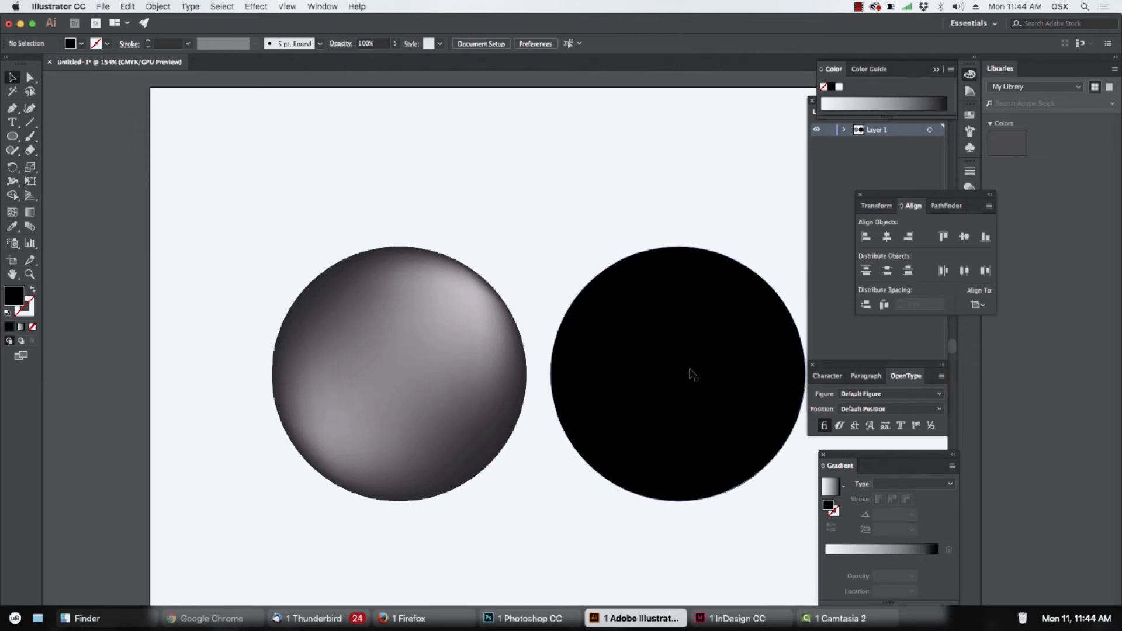
mouse_move(700, 368)
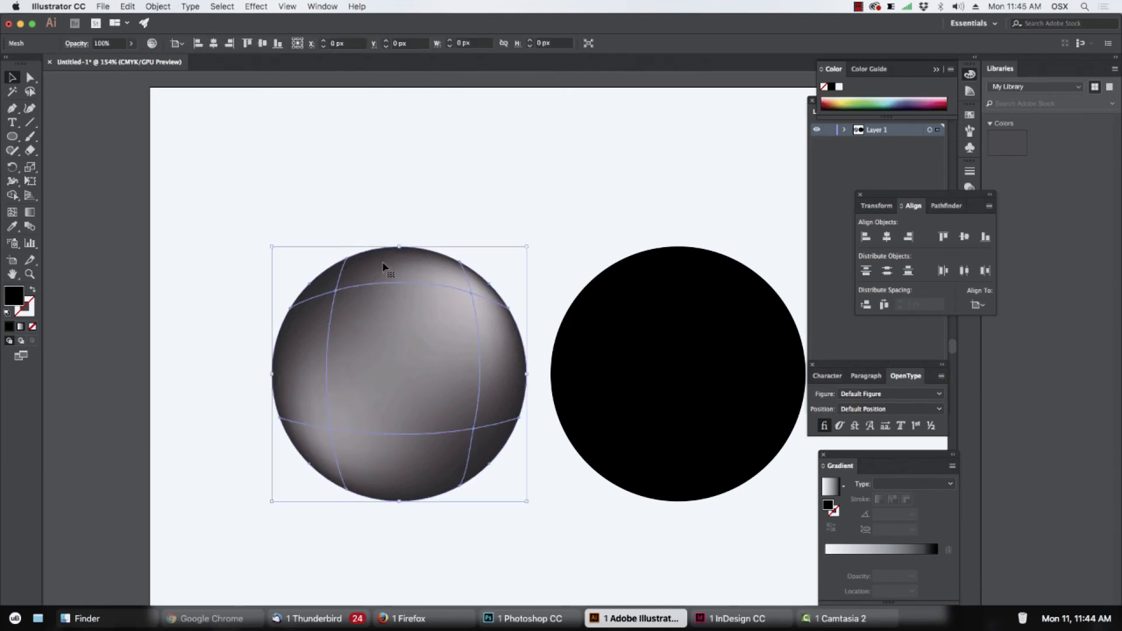
- Create a second 0 px Offset Path black silhouette of the sphere
left_click(156, 7)
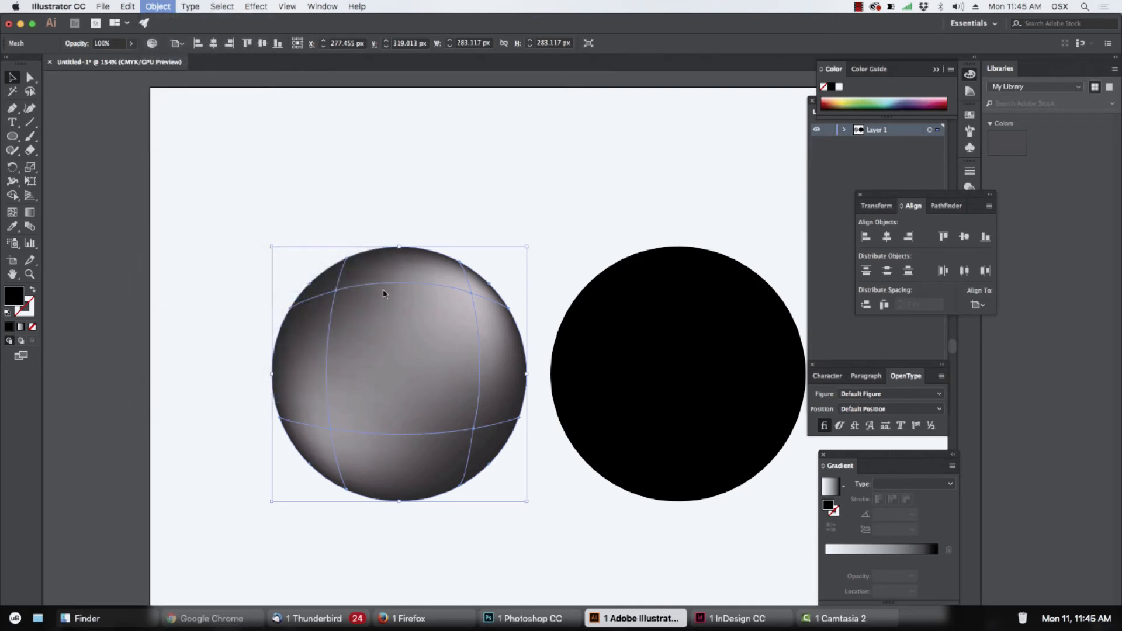
left_click(158, 6)
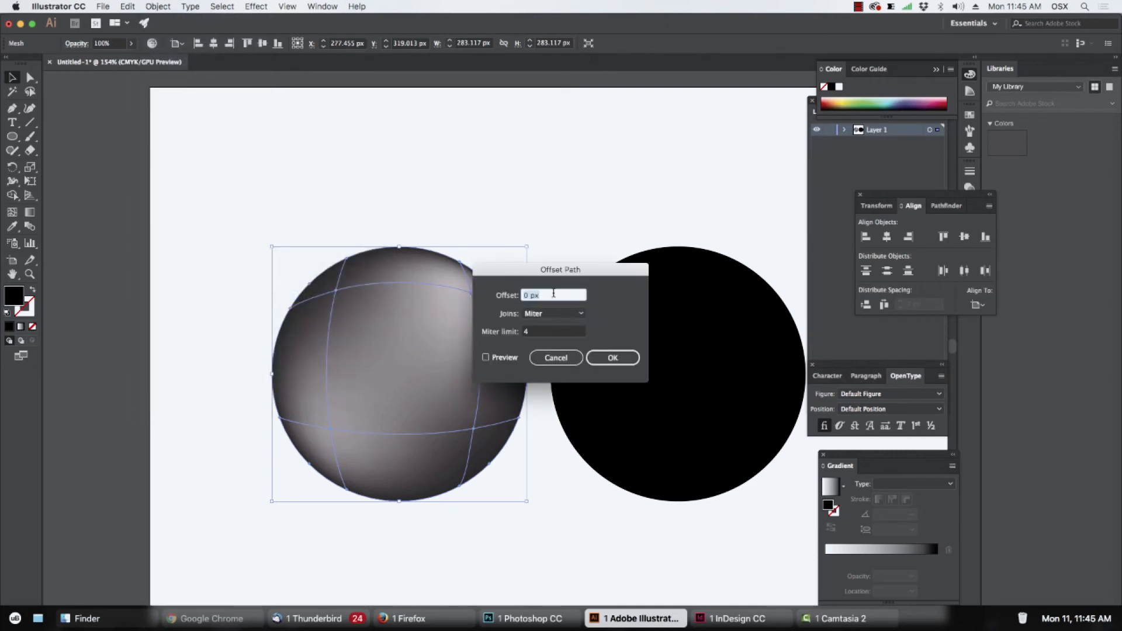
left_click(611, 357)
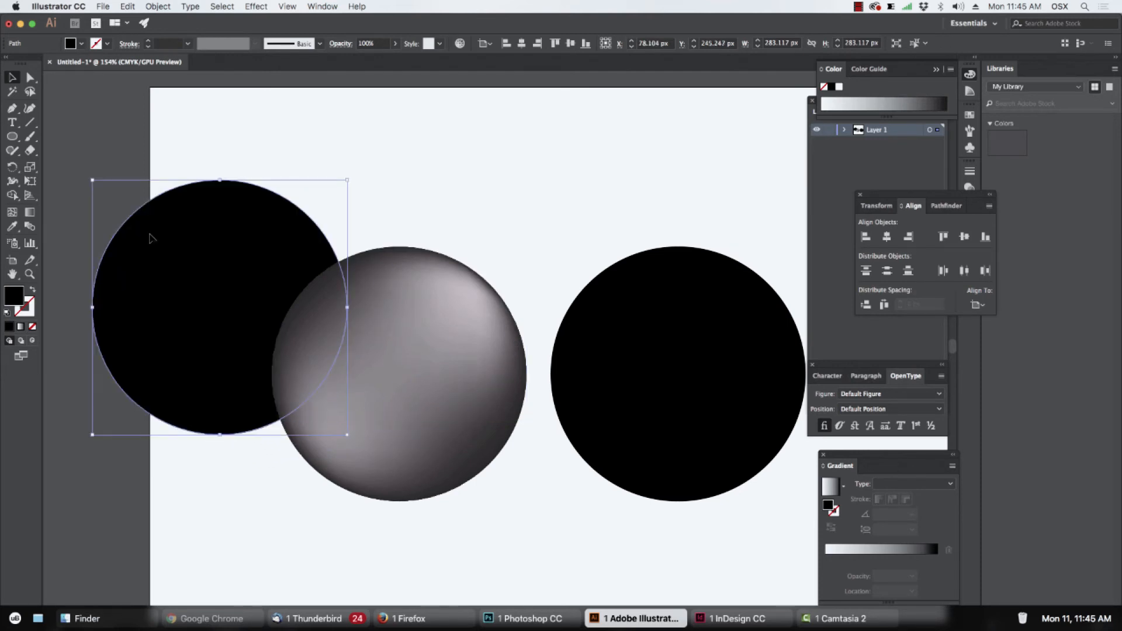
mouse_move(270, 259)
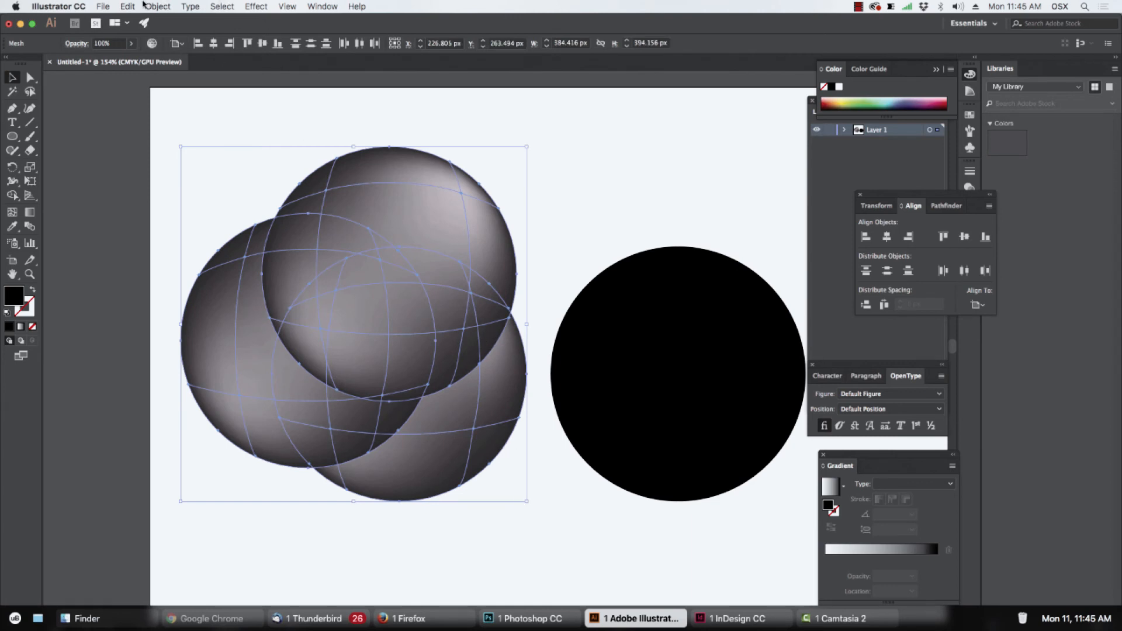
- Create 0 px Offset Path black silhouettes of all three clustered spheres
left_click(158, 7)
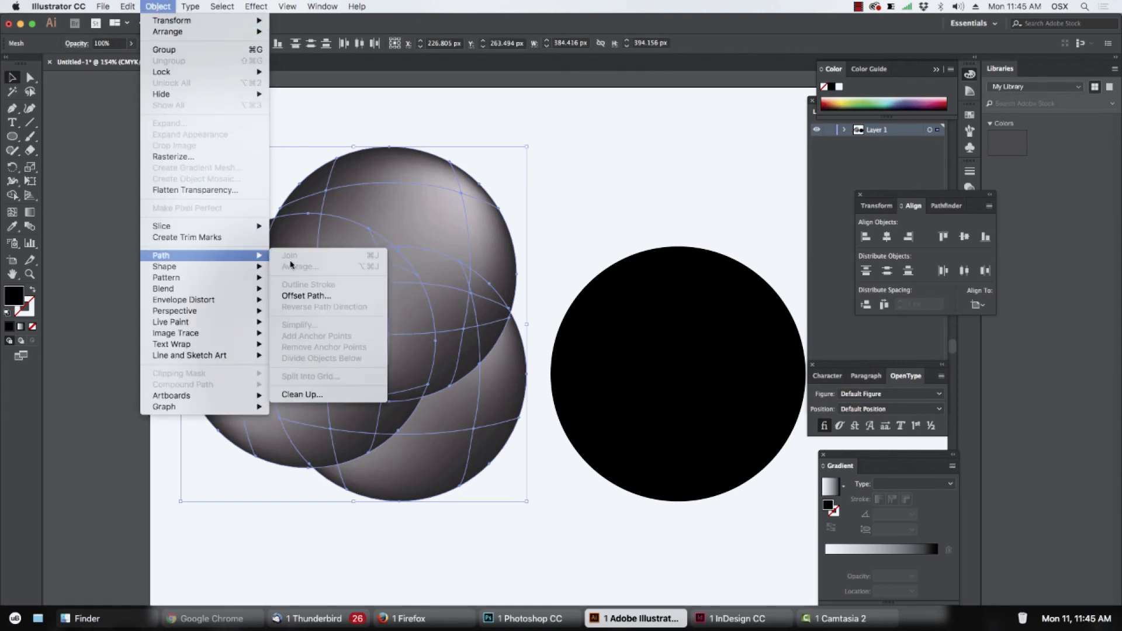
left_click(305, 296)
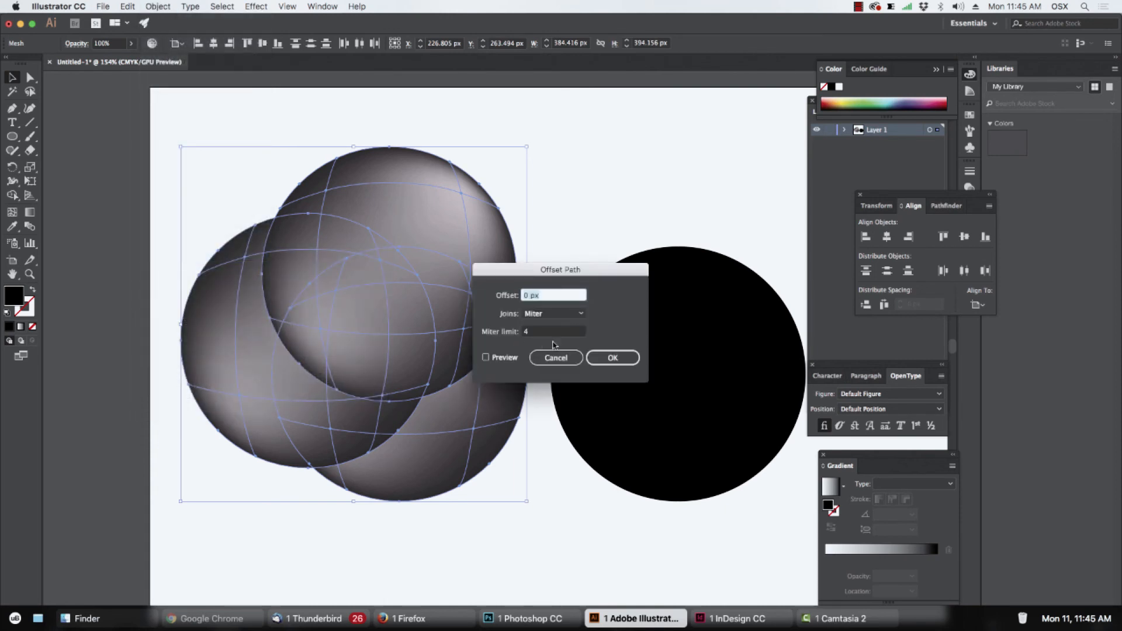
left_click(611, 358)
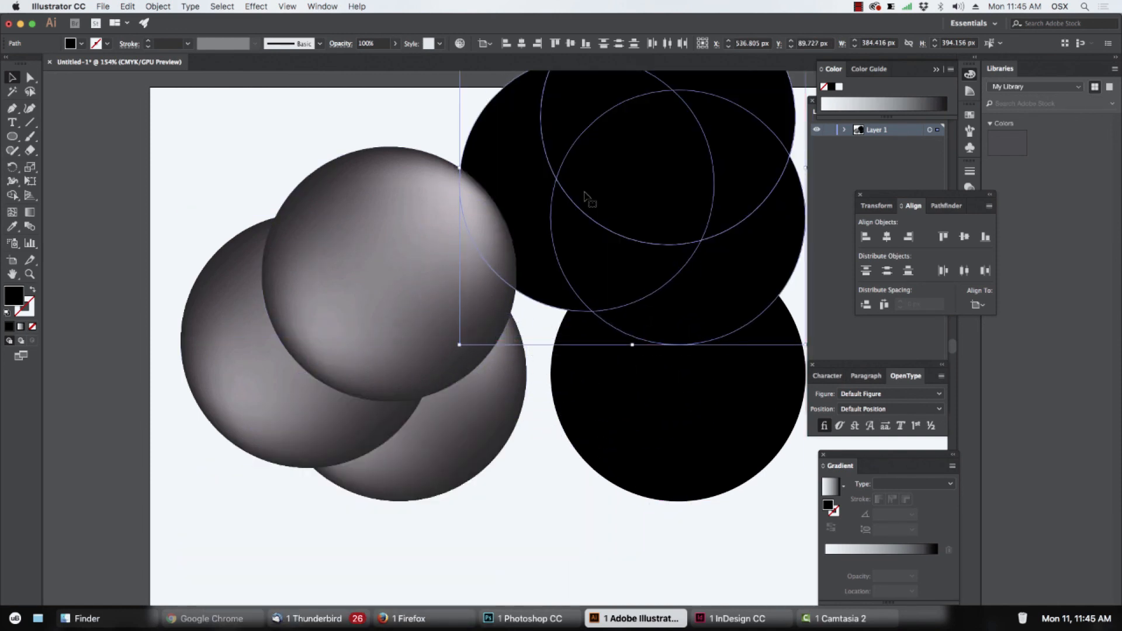
- Deselect everything on the artboard, leaving three shaded spheres beside one black disc
left_click(533, 239)
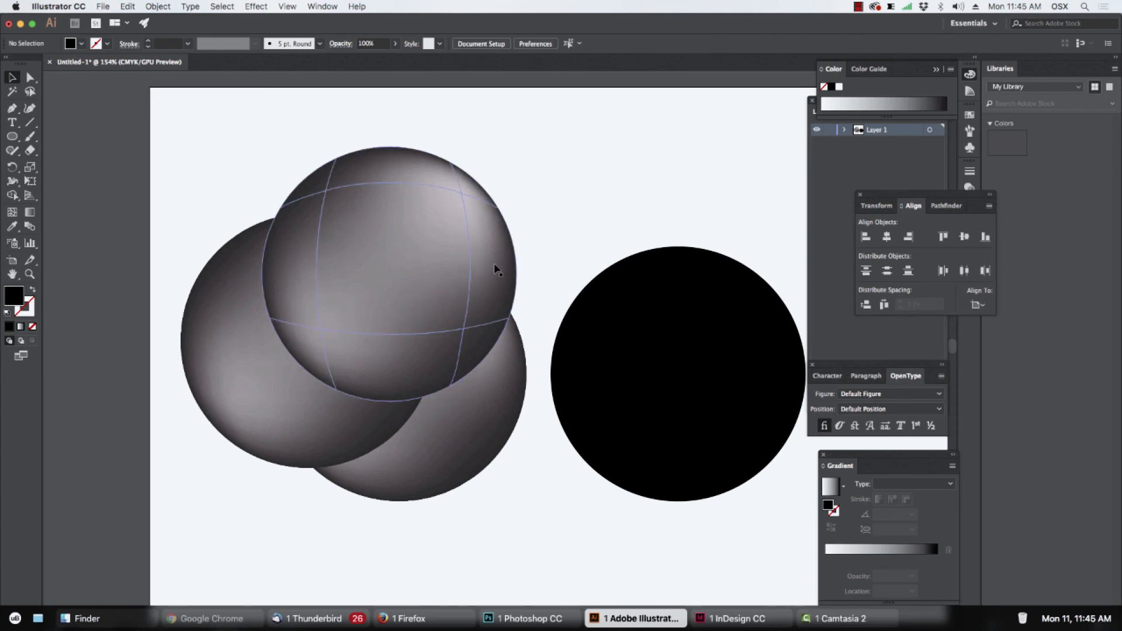
mouse_move(423, 226)
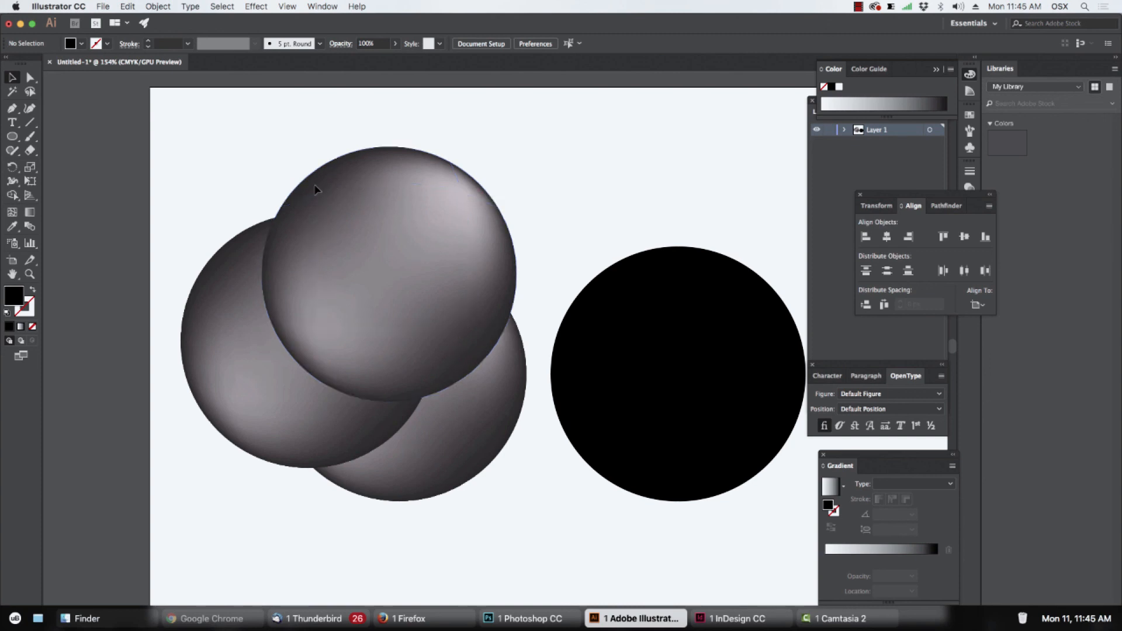
mouse_move(213, 139)
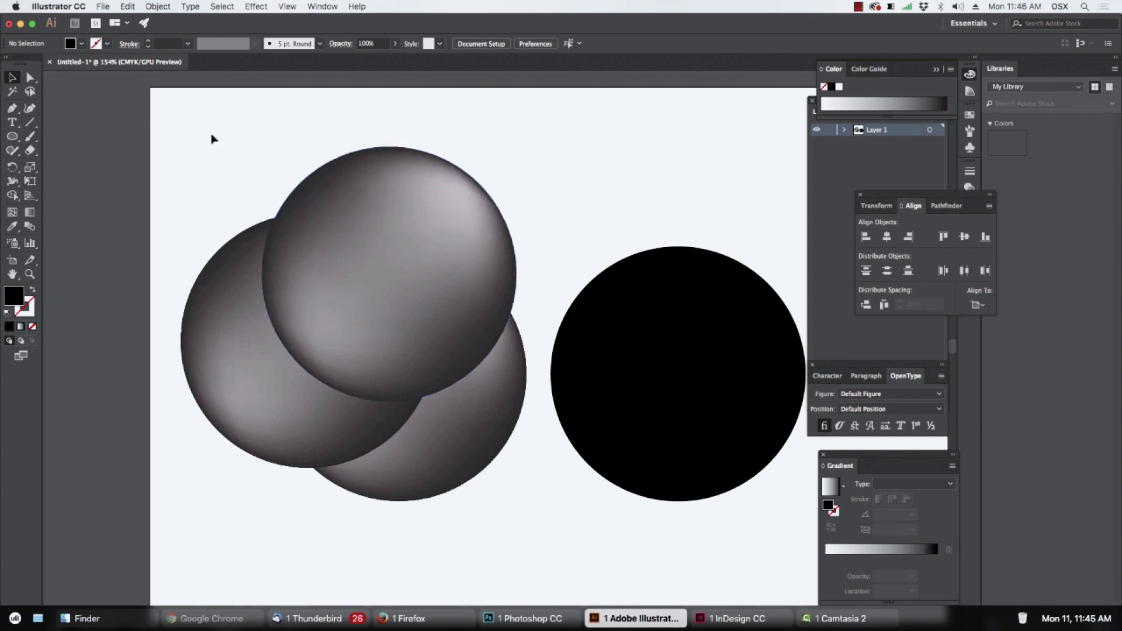